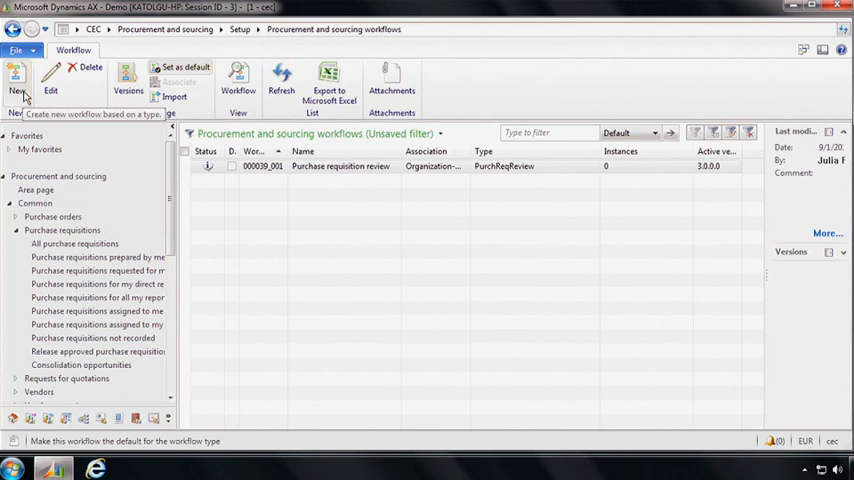
# Open the Purchase requisition review workflow in the workflow editor from the workflow list
pyautogui.click(16, 80)
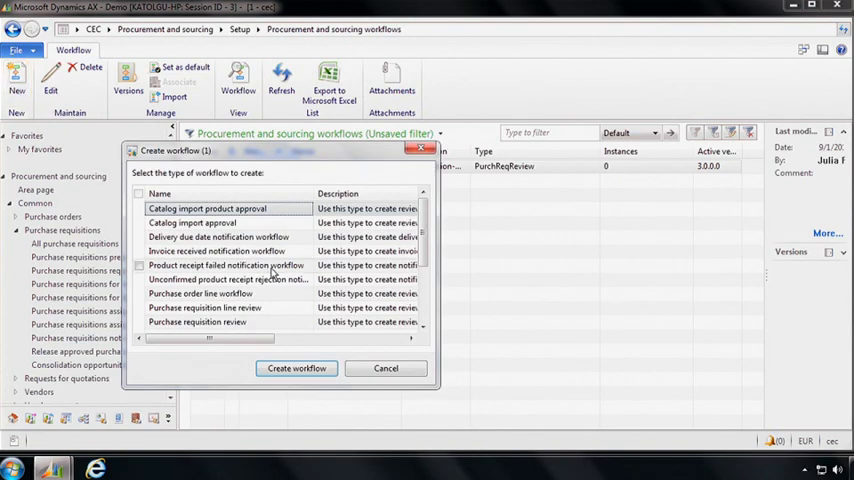
pyautogui.moveTo(288, 324)
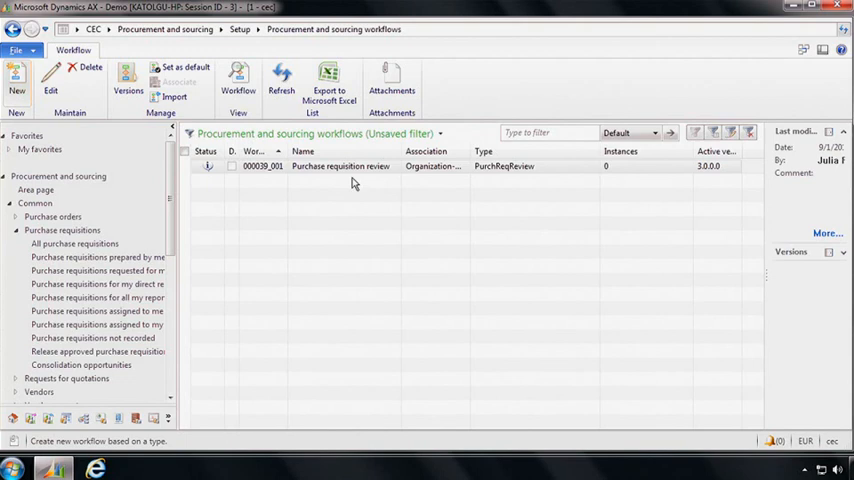
pyautogui.rightClick(340, 166)
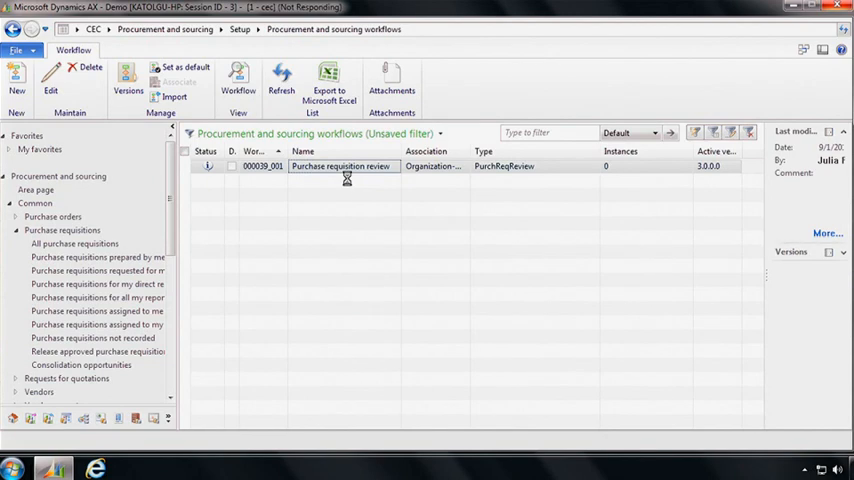
pyautogui.doubleClick(340, 166)
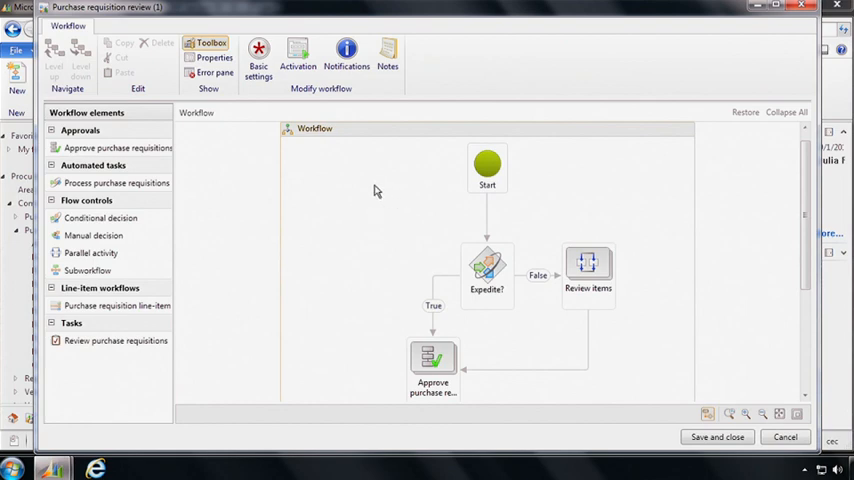
pyautogui.moveTo(646, 276)
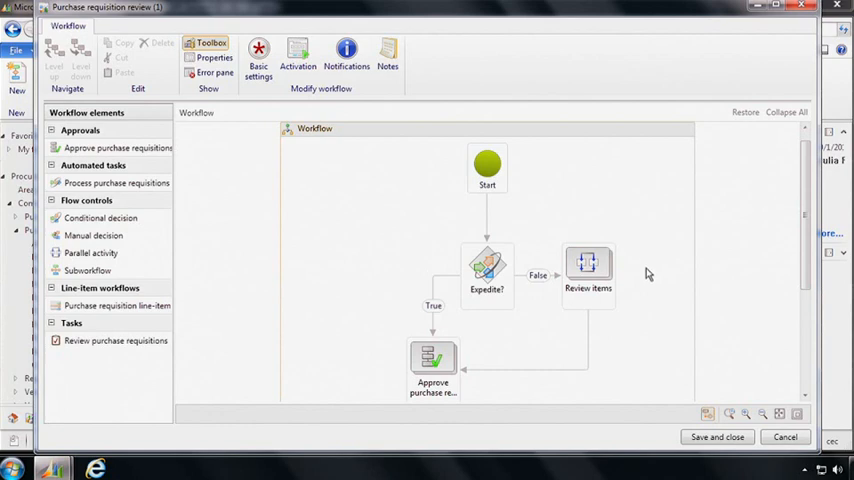
pyautogui.moveTo(536, 242)
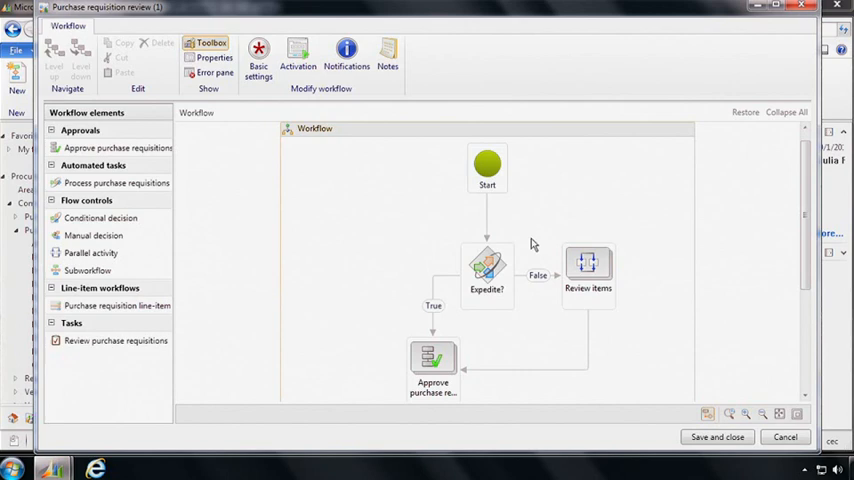
pyautogui.moveTo(528, 246)
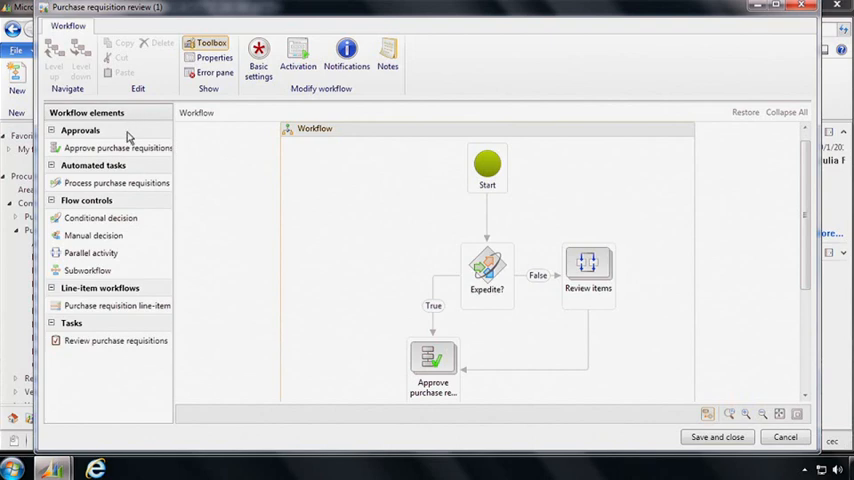
pyautogui.moveTo(146, 172)
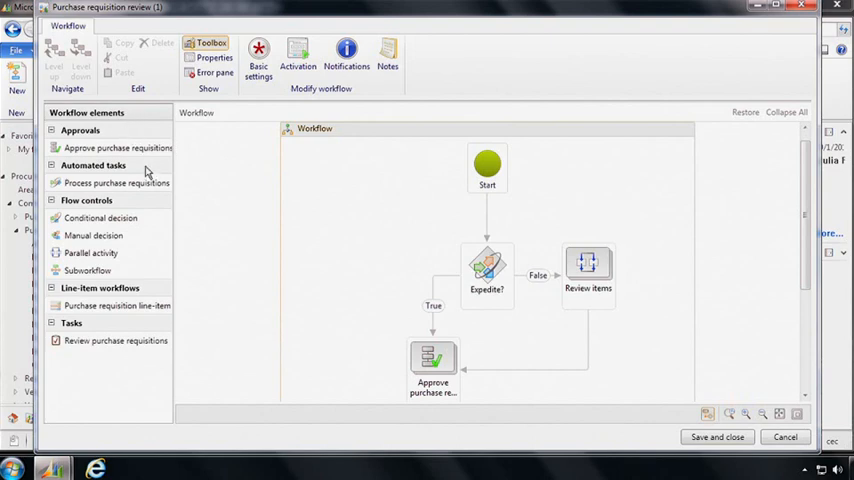
pyautogui.moveTo(138, 204)
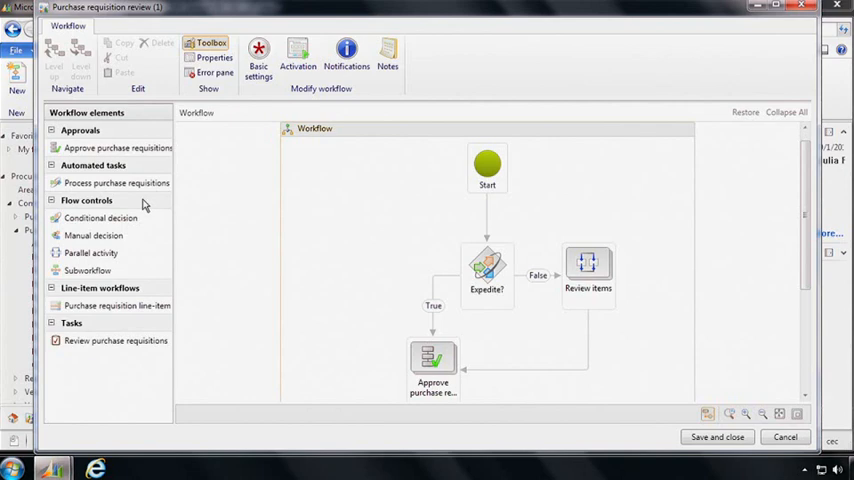
pyautogui.moveTo(144, 288)
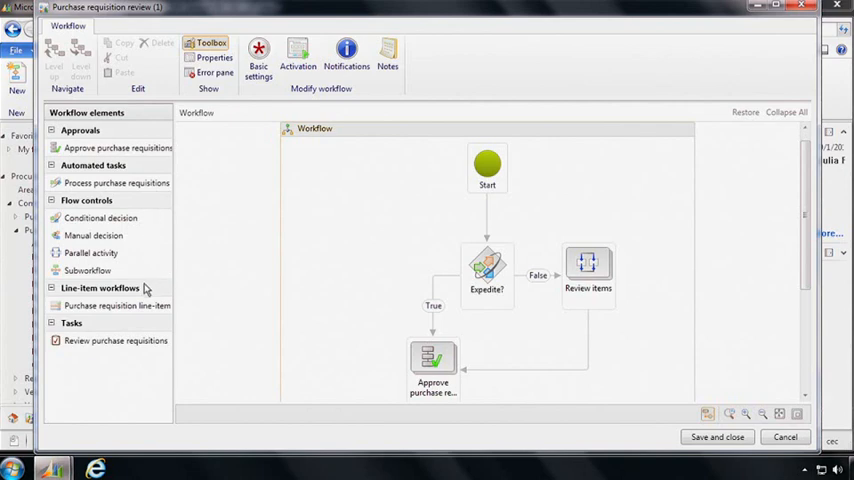
pyautogui.moveTo(104, 328)
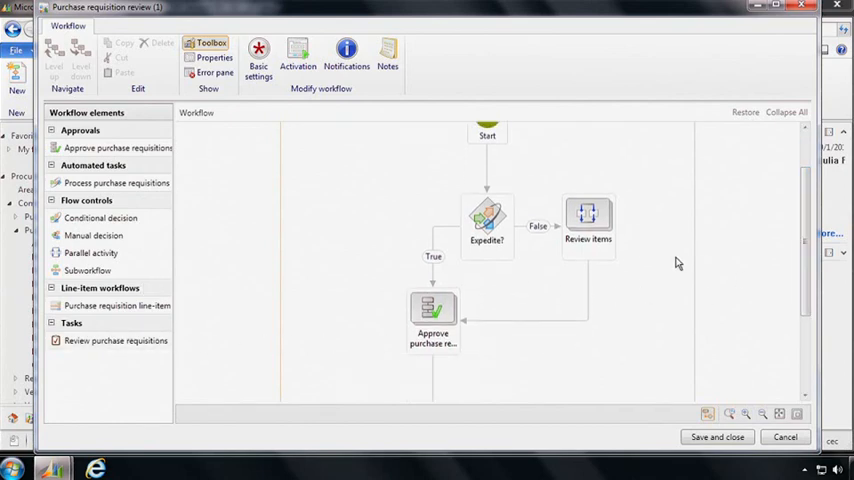
pyautogui.moveTo(490, 250)
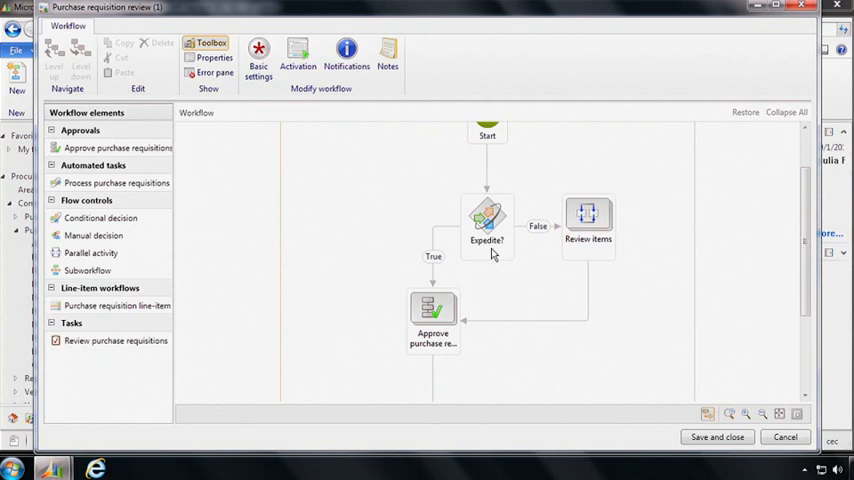
pyautogui.rightClick(488, 220)
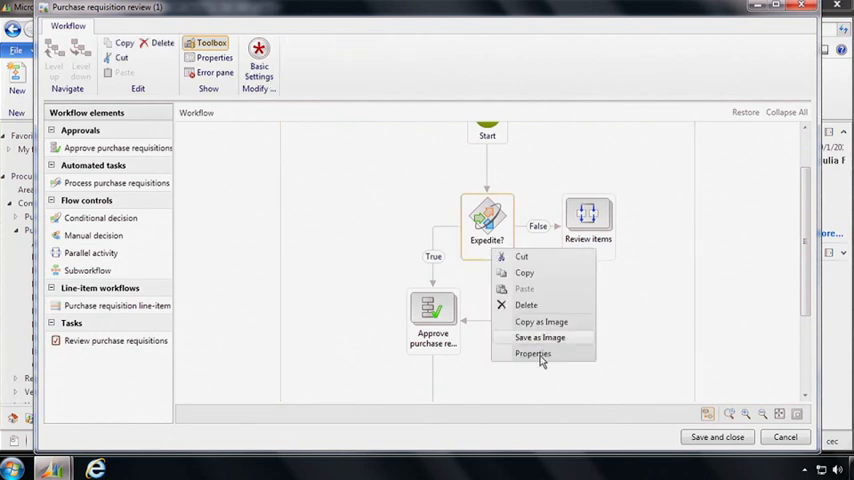
pyautogui.click(532, 352)
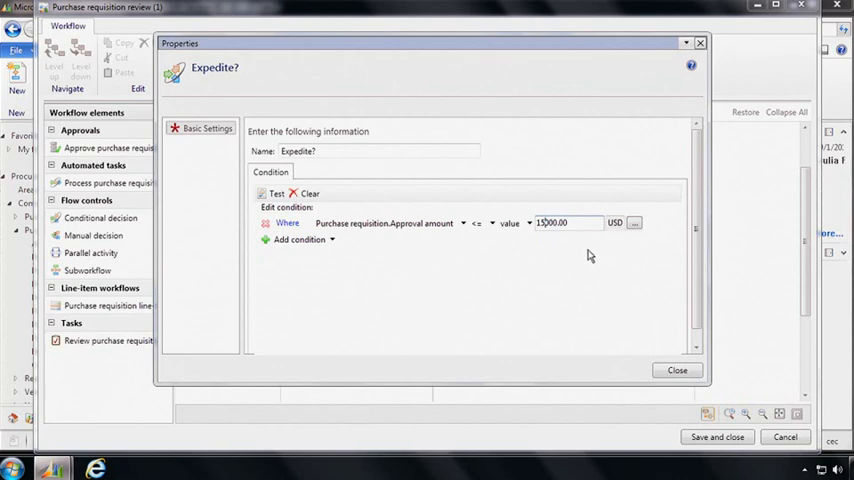
pyautogui.moveTo(458, 306)
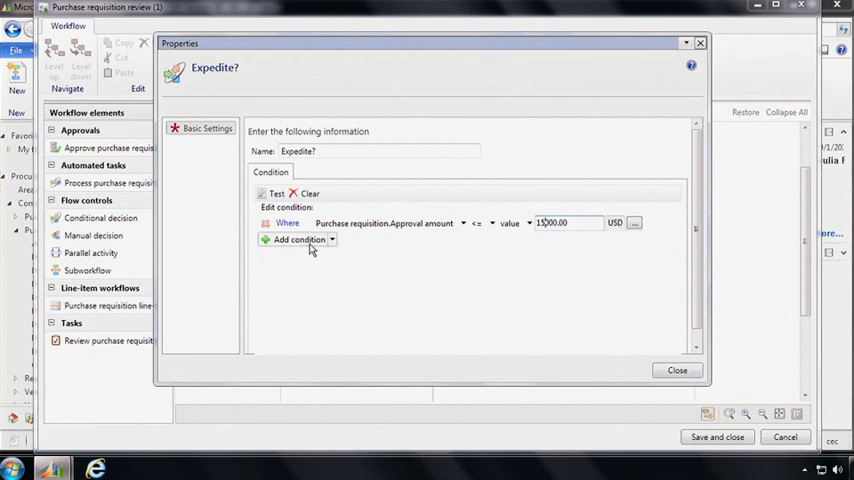
pyautogui.moveTo(676, 372)
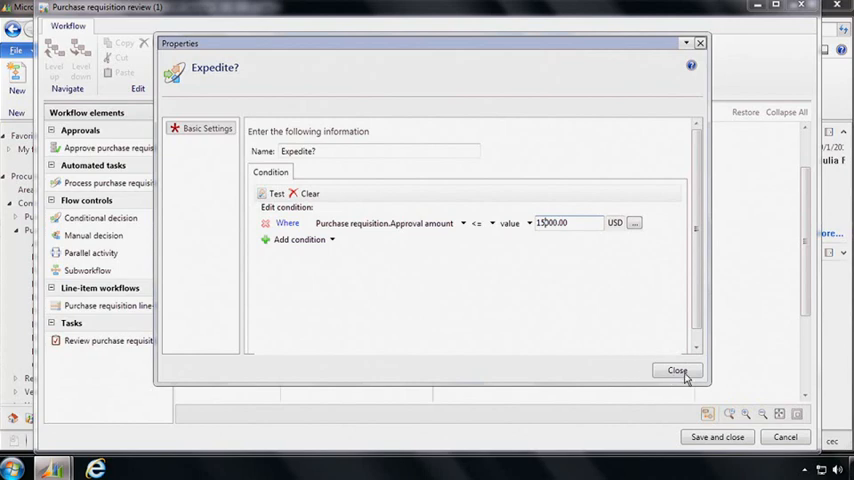
pyautogui.click(678, 370)
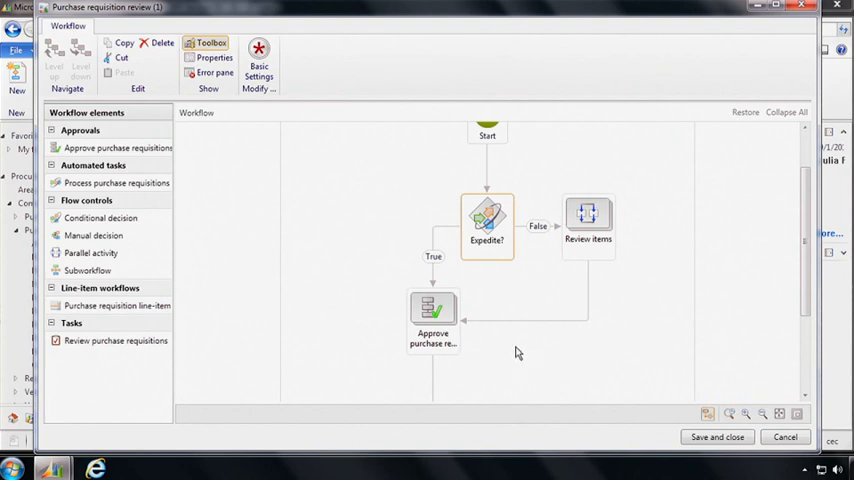
pyautogui.moveTo(448, 350)
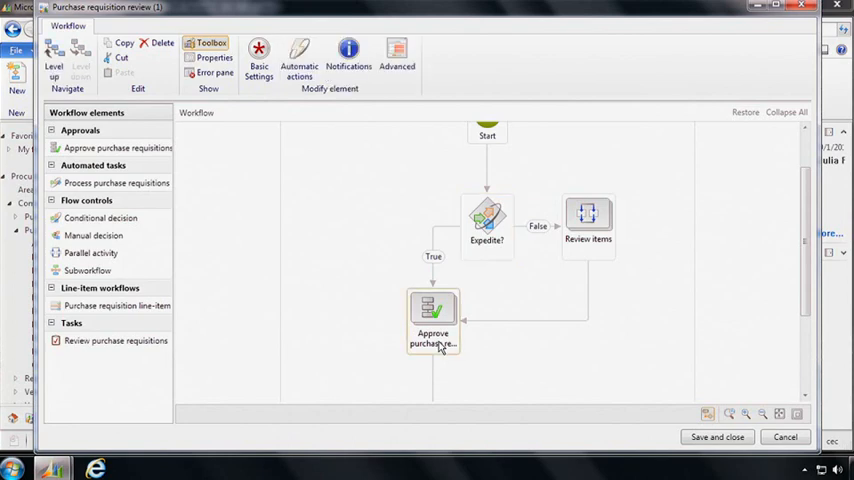
# Enter 'Review' as Step 2's work item subject and instructions inside Approve purchase requisitions
pyautogui.doubleClick(432, 324)
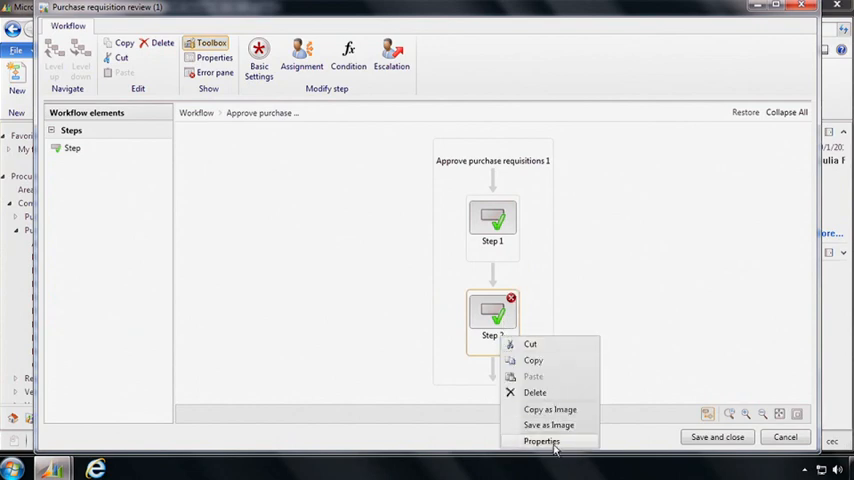
pyautogui.click(542, 440)
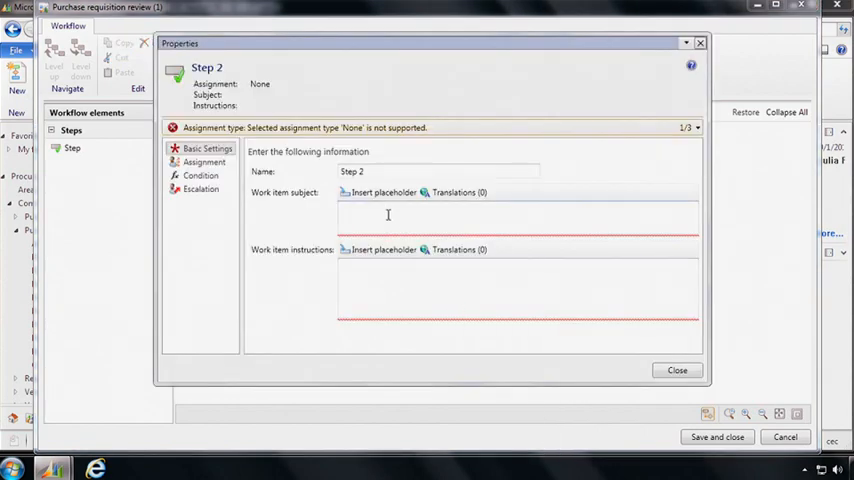
pyautogui.write('Rev')
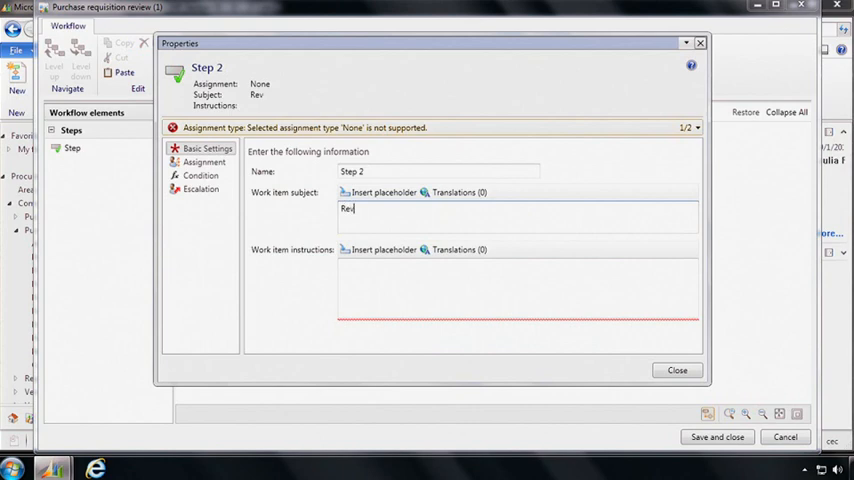
pyautogui.write('iew')
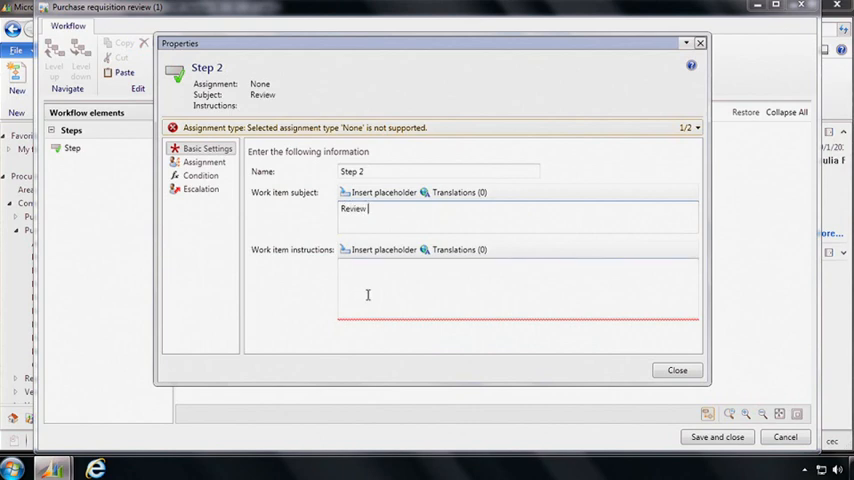
pyautogui.write('R')
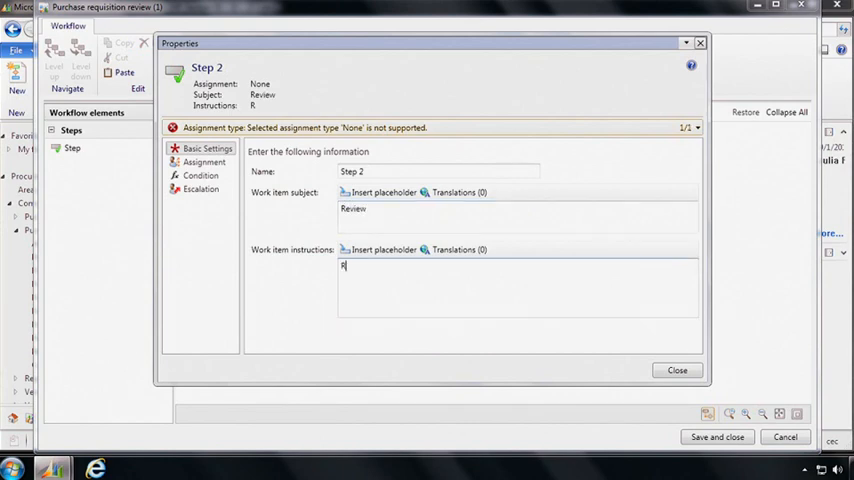
pyautogui.write('eview')
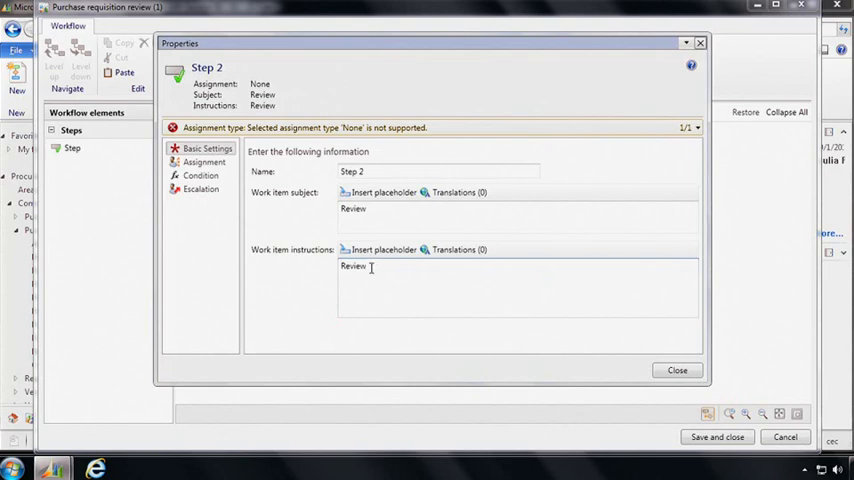
pyautogui.moveTo(204, 162)
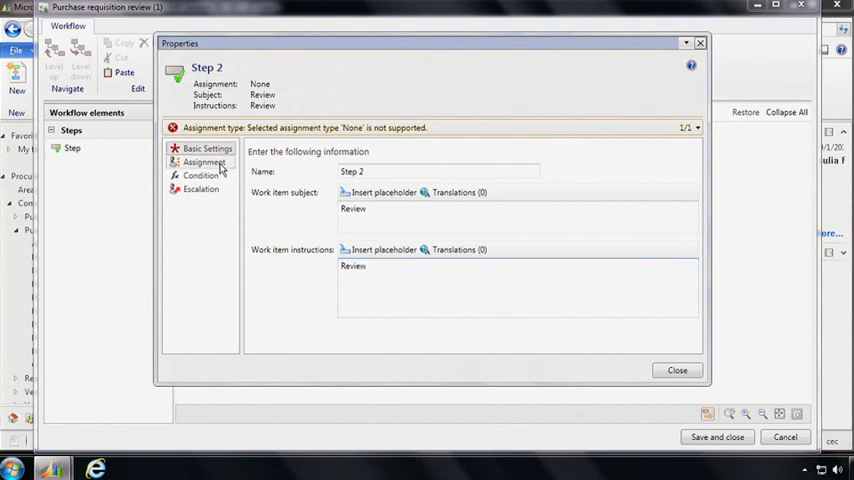
# Assign Step 2 to the Accounting supervisor security role participant and close its properties
pyautogui.click(204, 162)
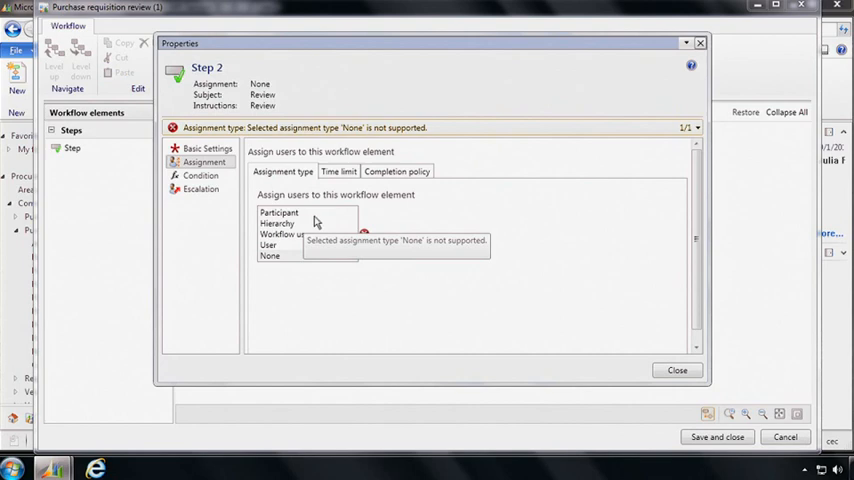
pyautogui.moveTo(312, 230)
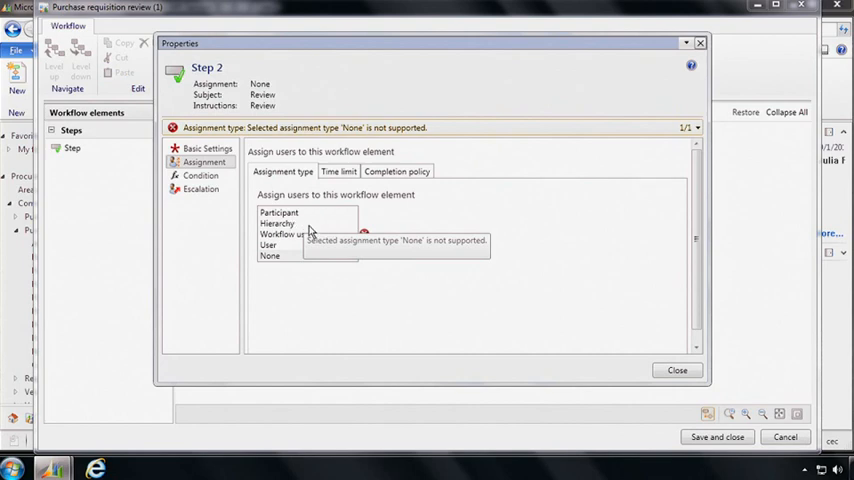
pyautogui.moveTo(292, 244)
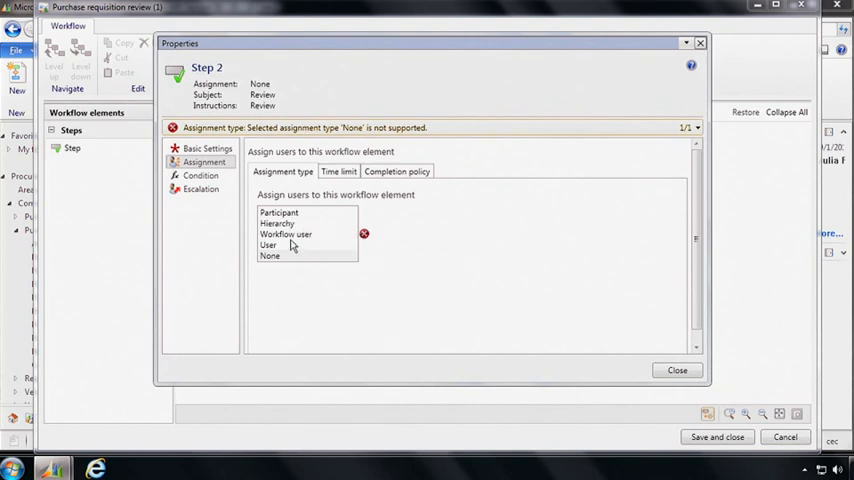
pyautogui.click(278, 212)
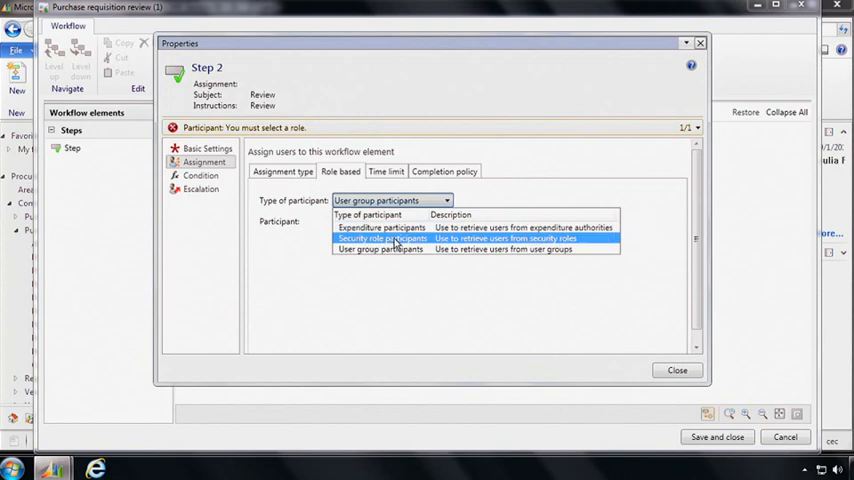
pyautogui.click(382, 238)
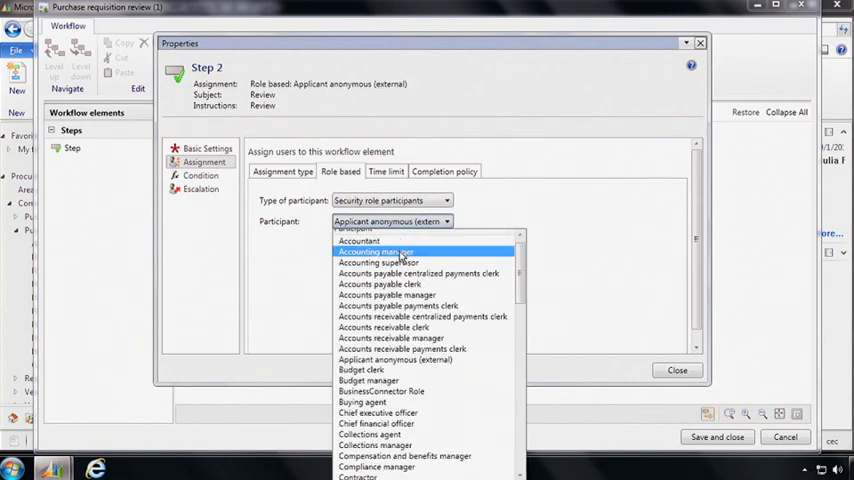
pyautogui.click(378, 262)
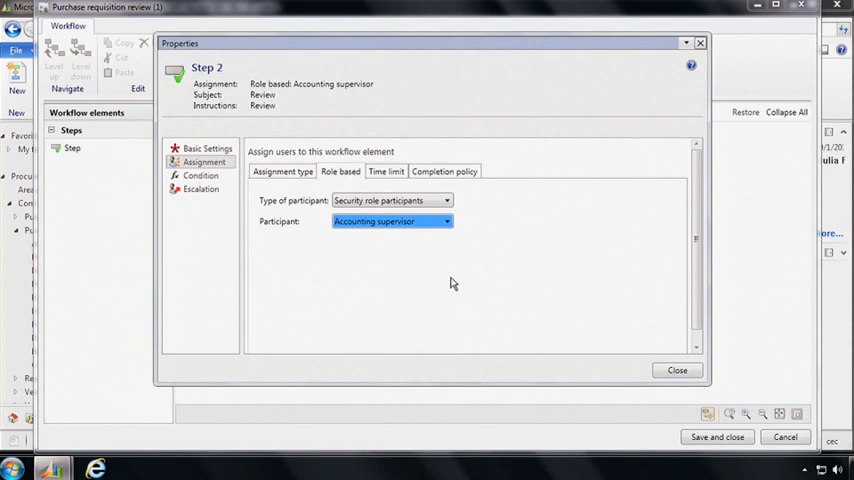
pyautogui.moveTo(456, 280)
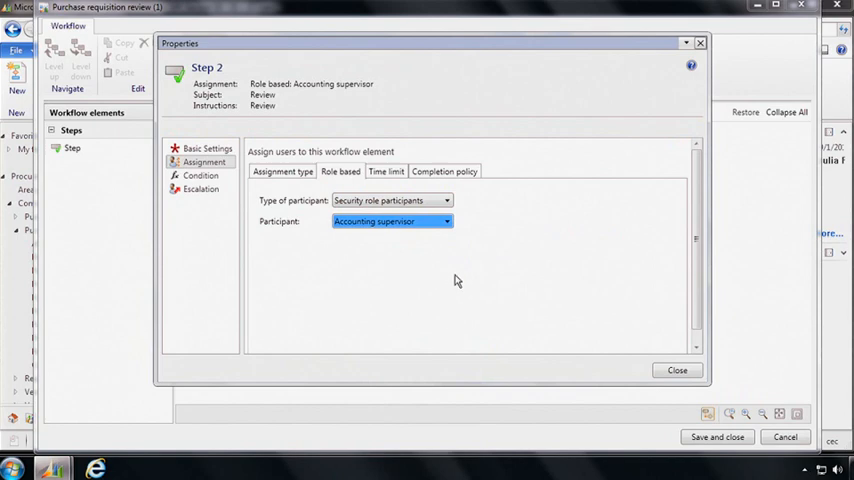
pyautogui.click(676, 370)
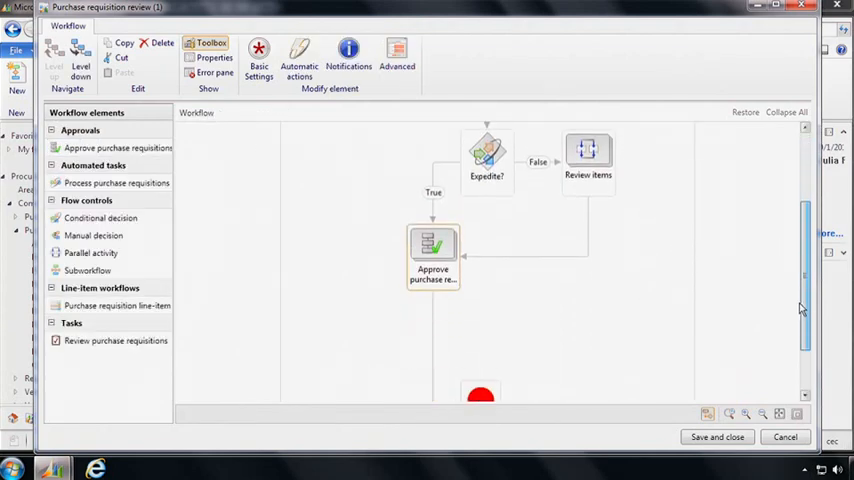
# Scroll the workflow canvas down toward the End element
pyautogui.scroll(-3)
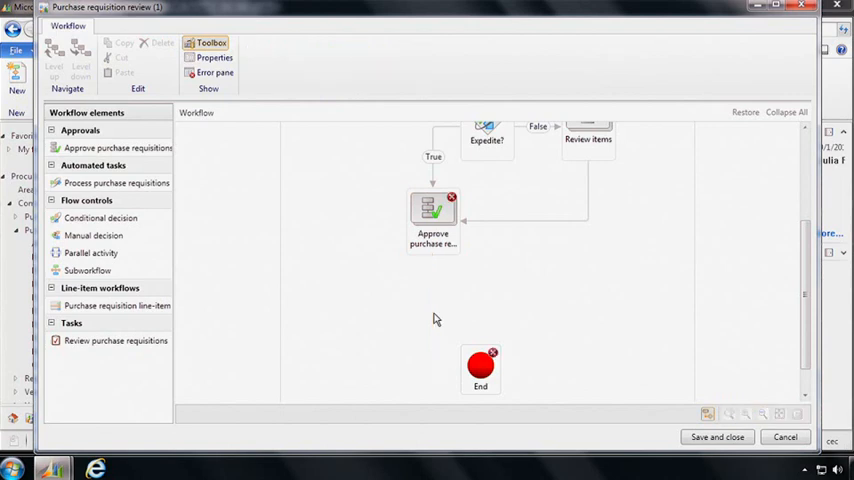
pyautogui.moveTo(116, 182)
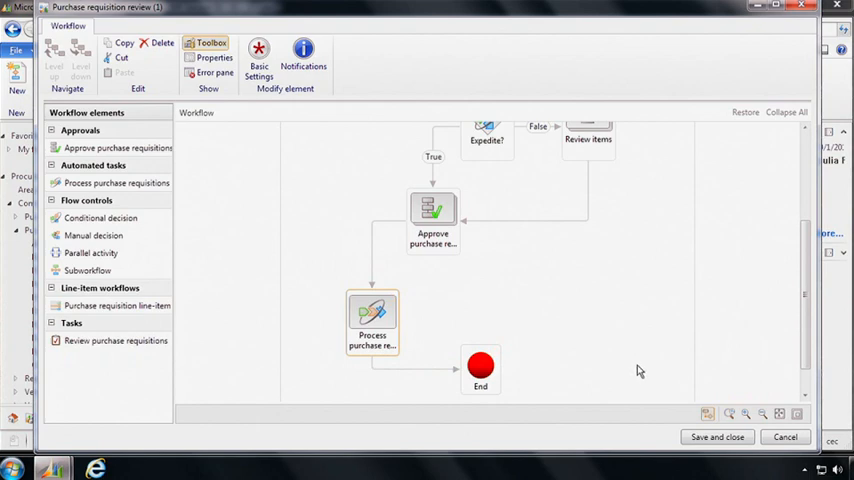
pyautogui.moveTo(674, 390)
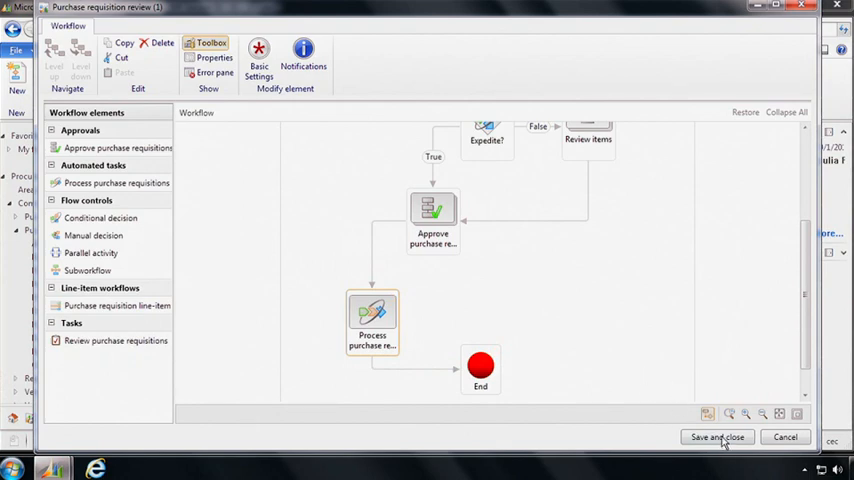
# Save and close the workflow as a new version and activate that version
pyautogui.click(716, 436)
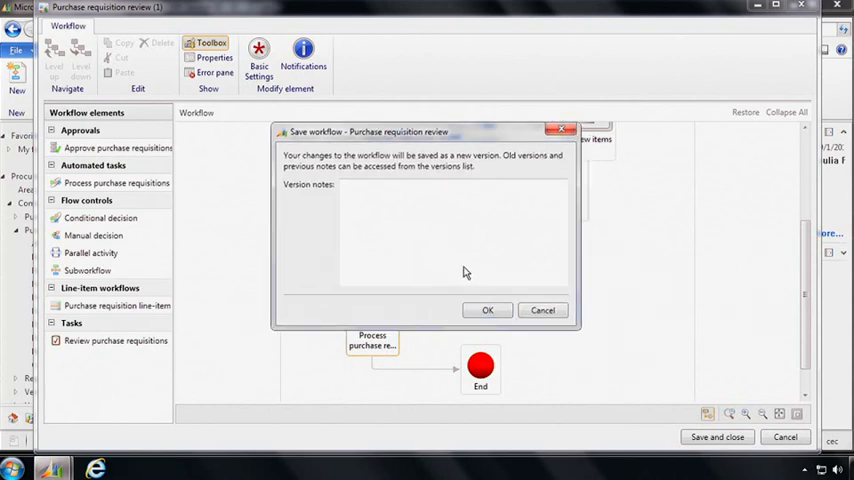
pyautogui.click(488, 310)
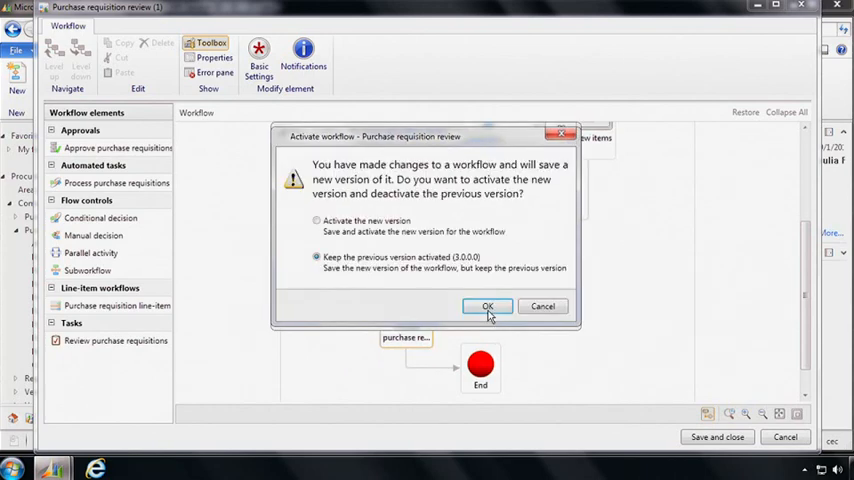
pyautogui.click(316, 220)
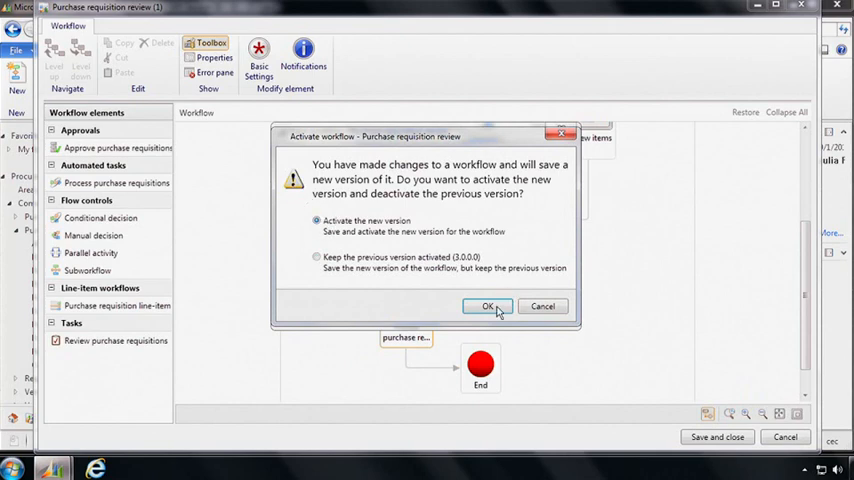
pyautogui.click(488, 306)
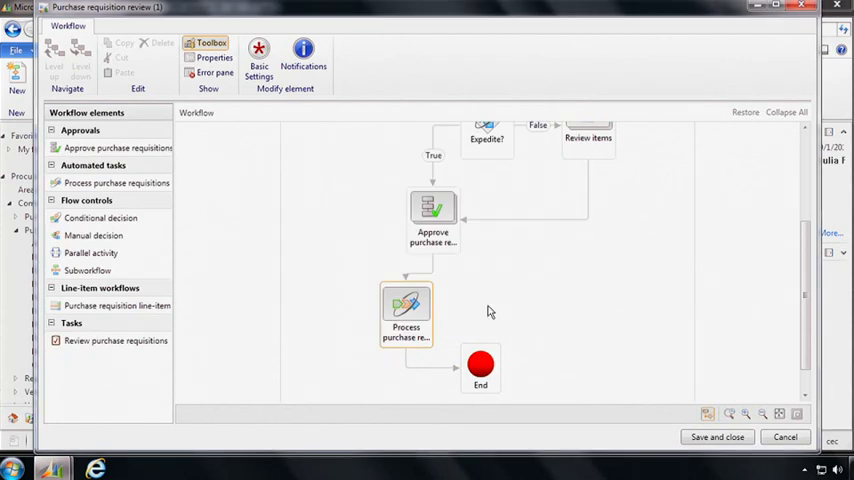